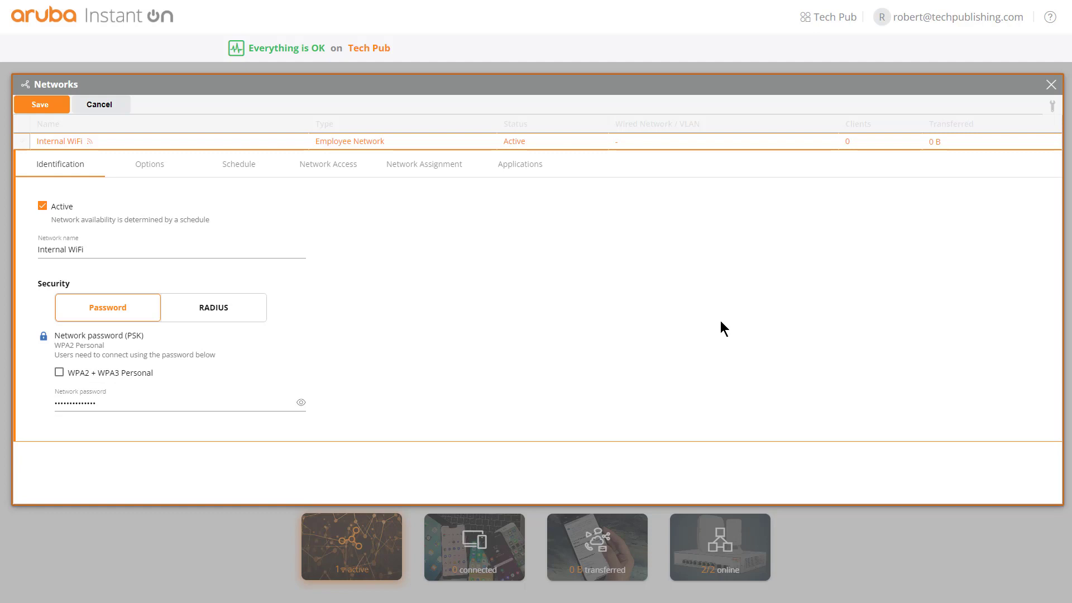
{"action": "mouse_move", "coordinate": [504, 170]}
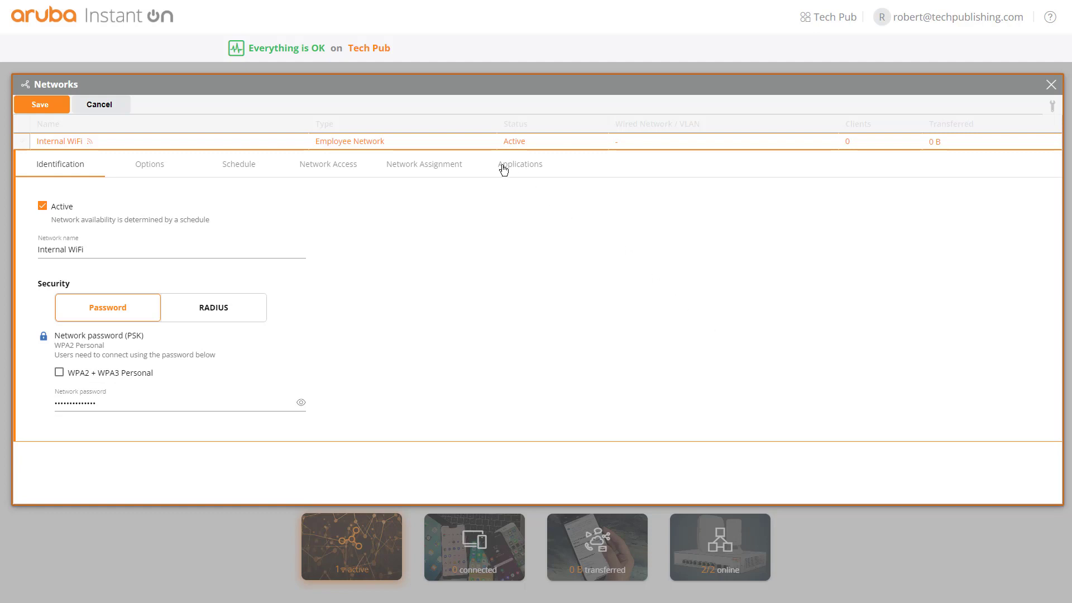
- Show Internal WiFi's application categories, scrolling down to Utilities, Web and Wired
{"action": "left_click", "coordinate": [519, 164]}
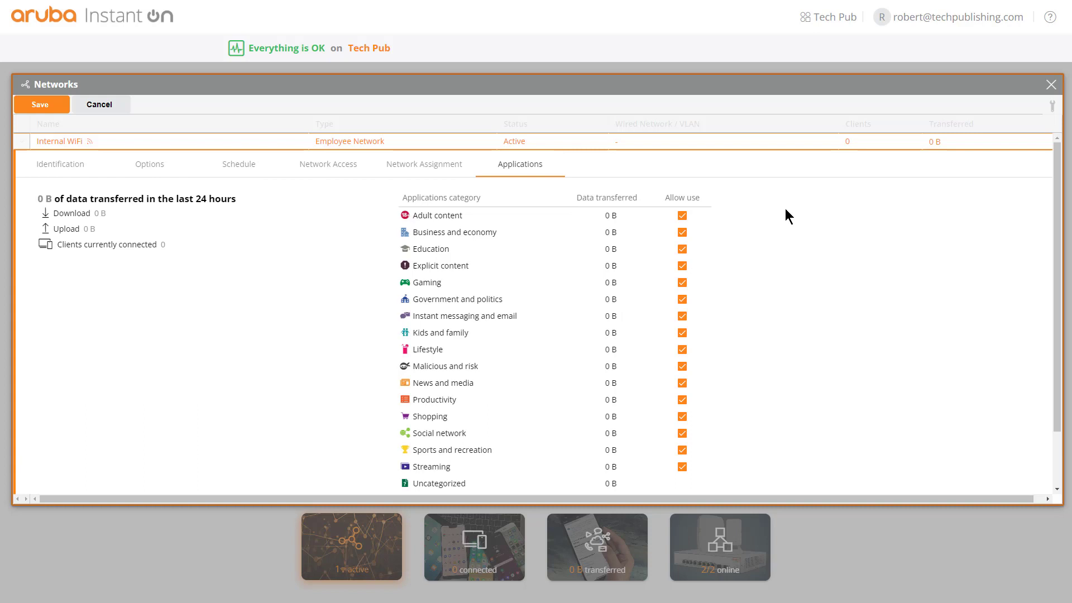
{"action": "mouse_move", "coordinate": [777, 211]}
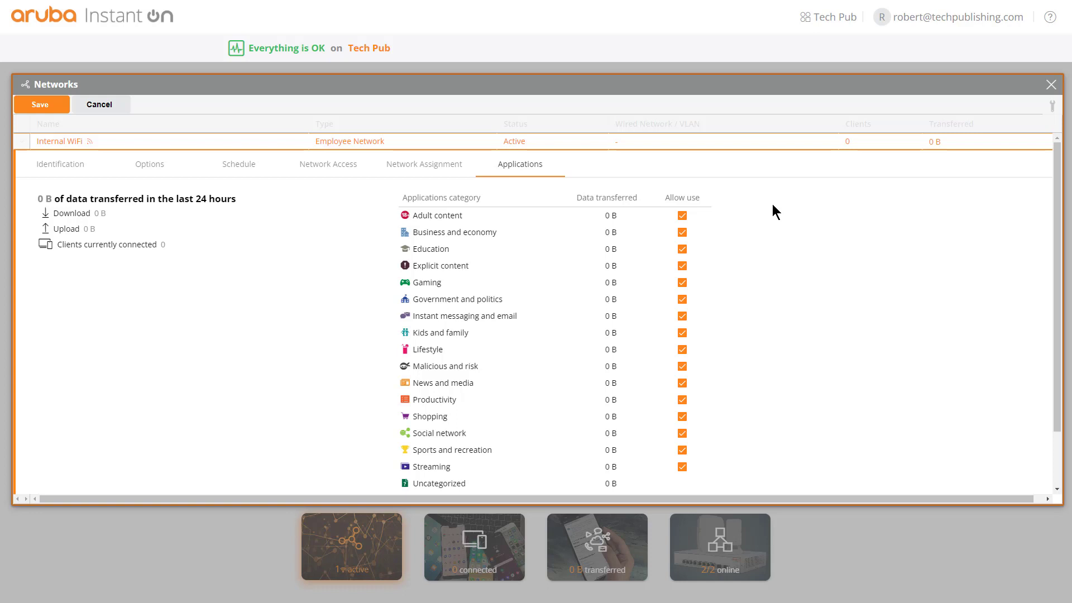
{"action": "mouse_move", "coordinate": [798, 330]}
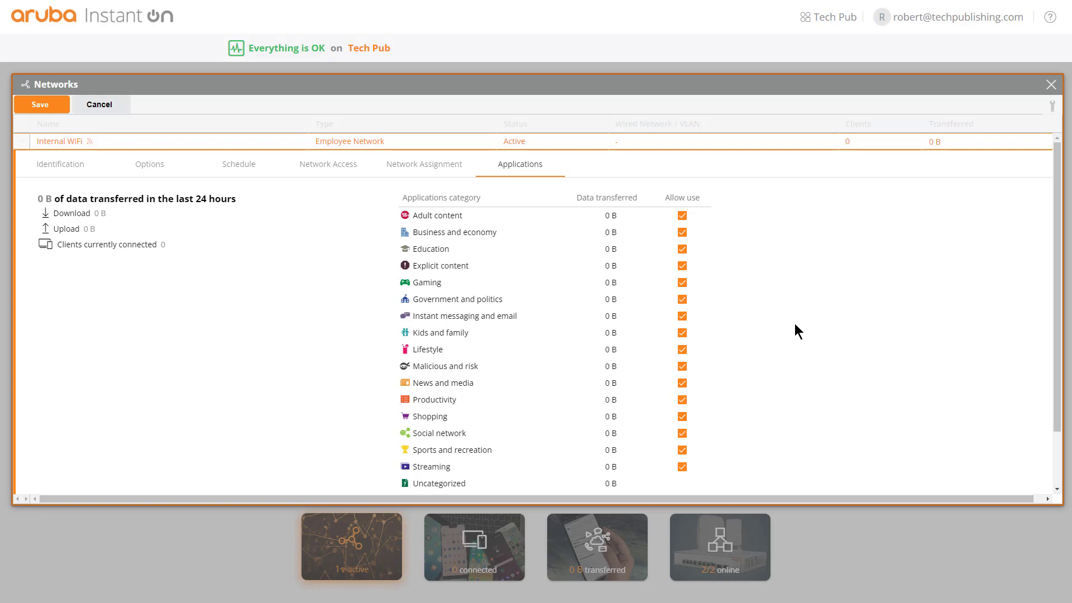
{"action": "mouse_move", "coordinate": [809, 322]}
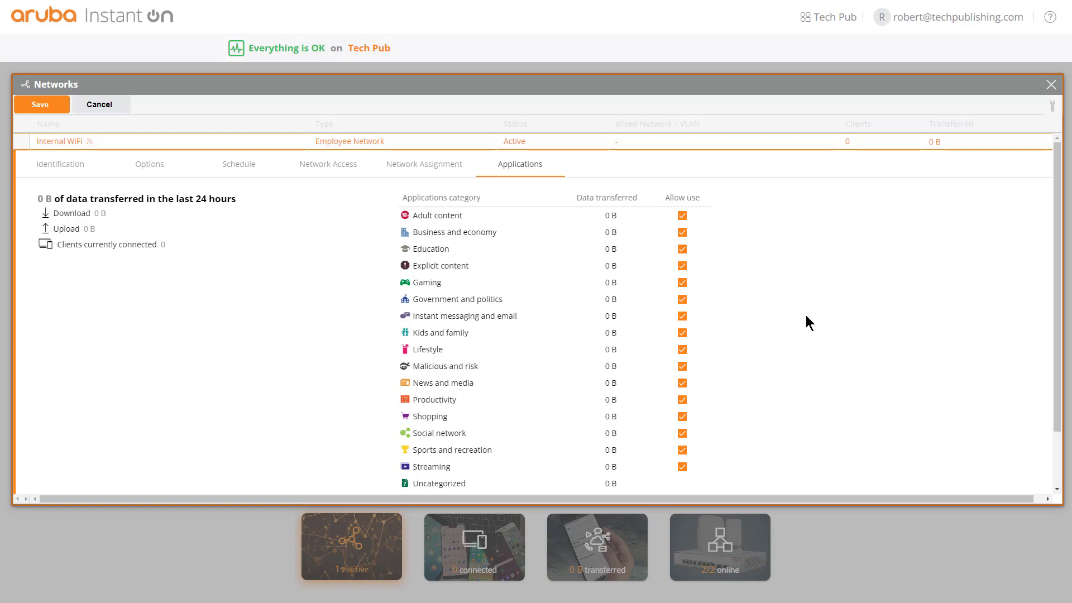
{"action": "mouse_move", "coordinate": [829, 345]}
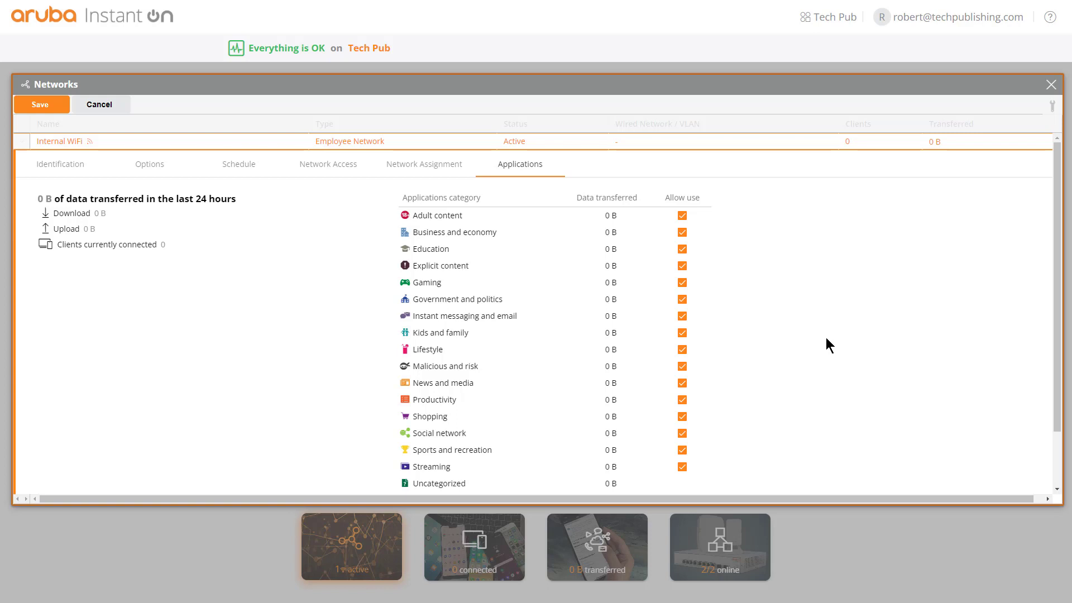
{"action": "mouse_move", "coordinate": [832, 348]}
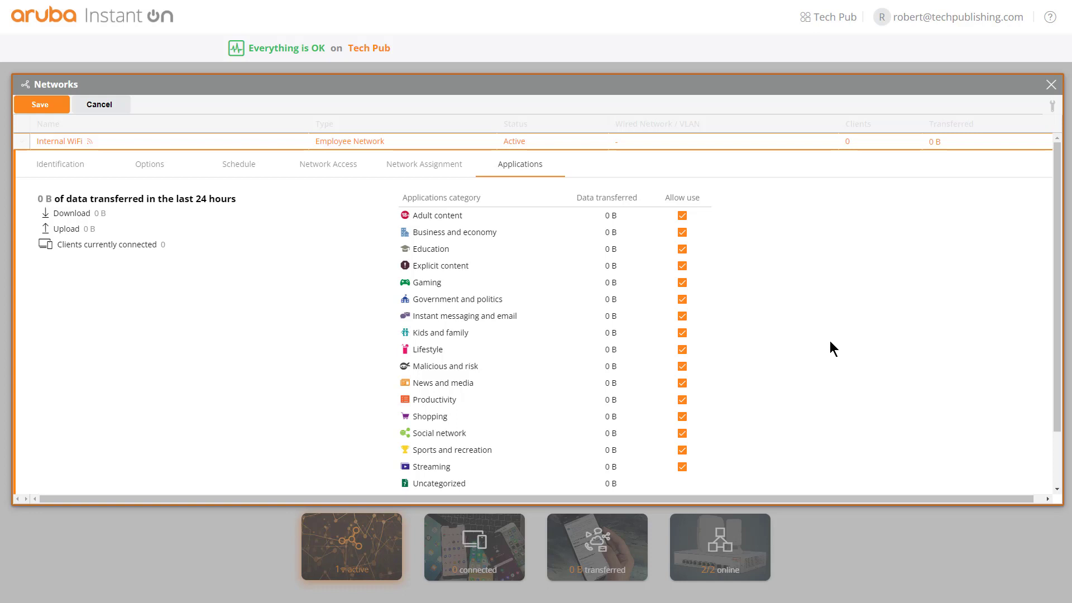
{"action": "scroll", "scroll_direction": "down", "scroll_amount": 3}
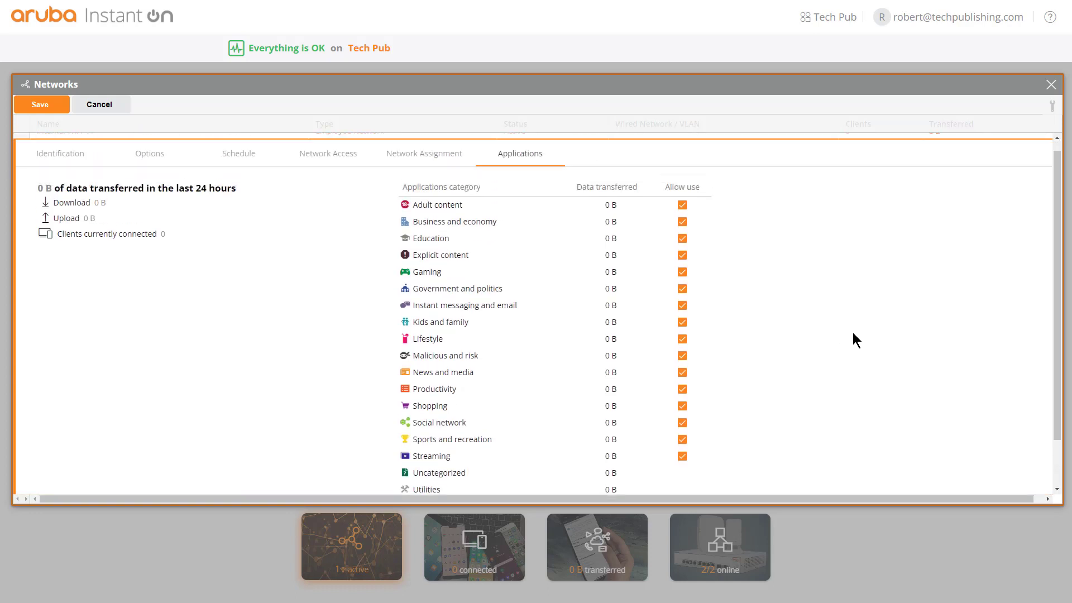
{"action": "mouse_move", "coordinate": [856, 329]}
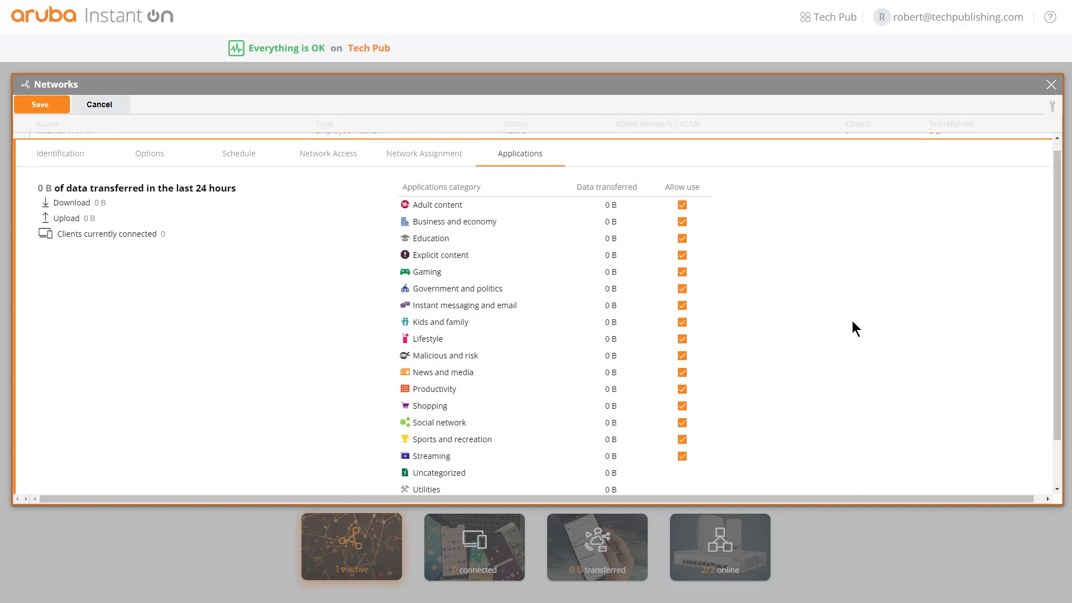
{"action": "scroll", "scroll_direction": "down", "scroll_amount": 3}
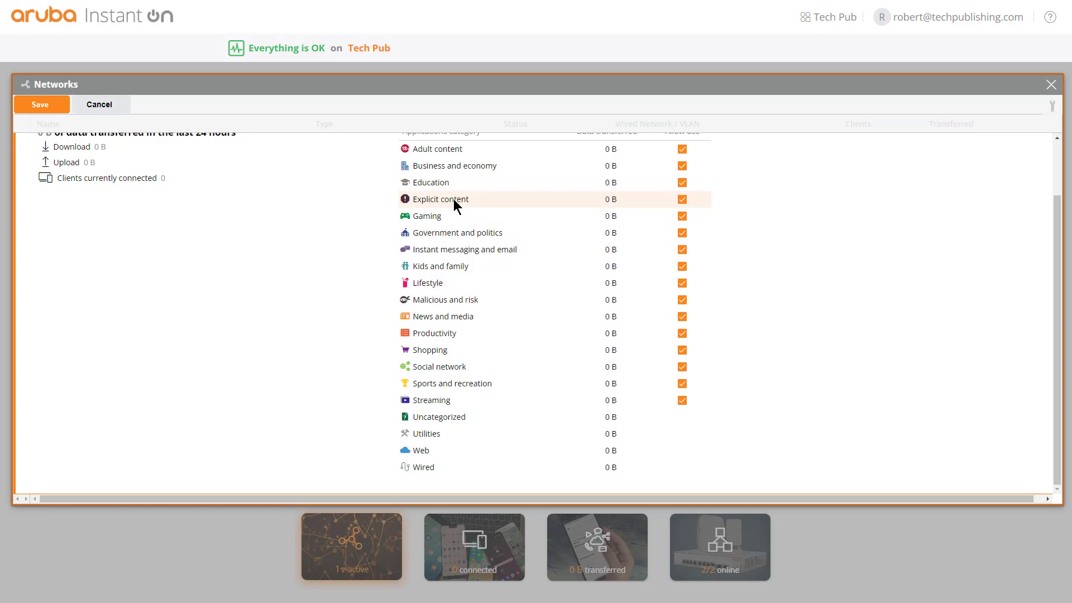
- Uncheck Allow use for Explicit content on the Internal WiFi network
{"action": "left_click", "coordinate": [682, 199]}
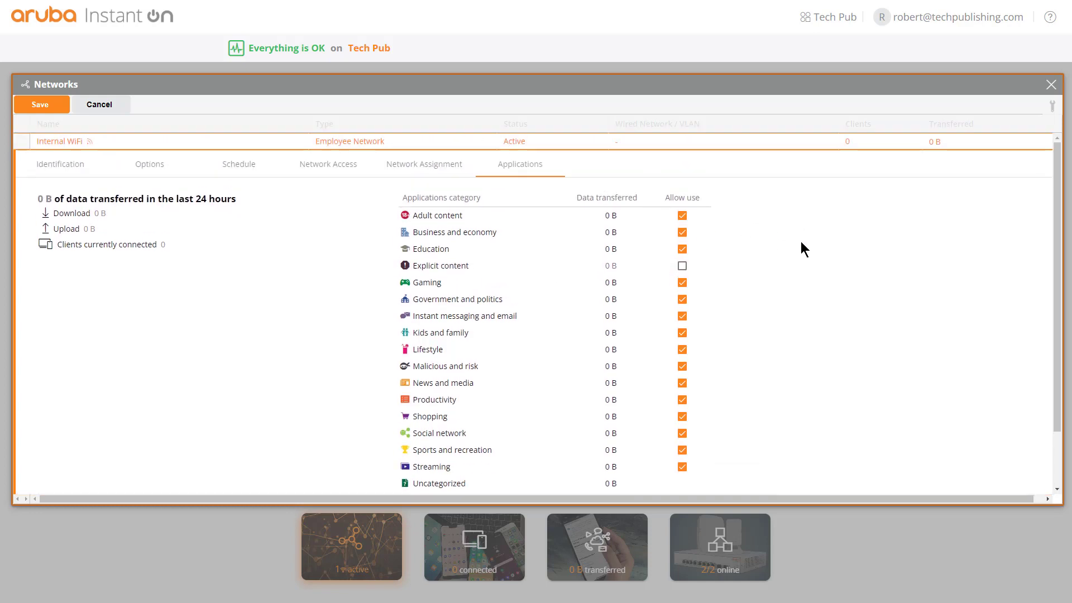
{"action": "mouse_move", "coordinate": [463, 315]}
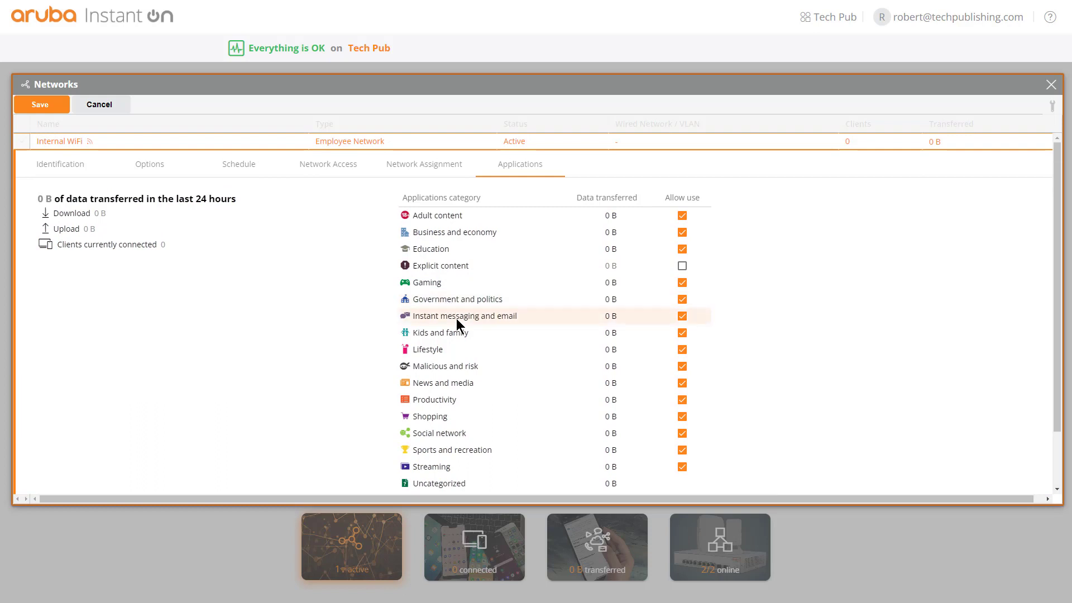
{"action": "mouse_move", "coordinate": [444, 265]}
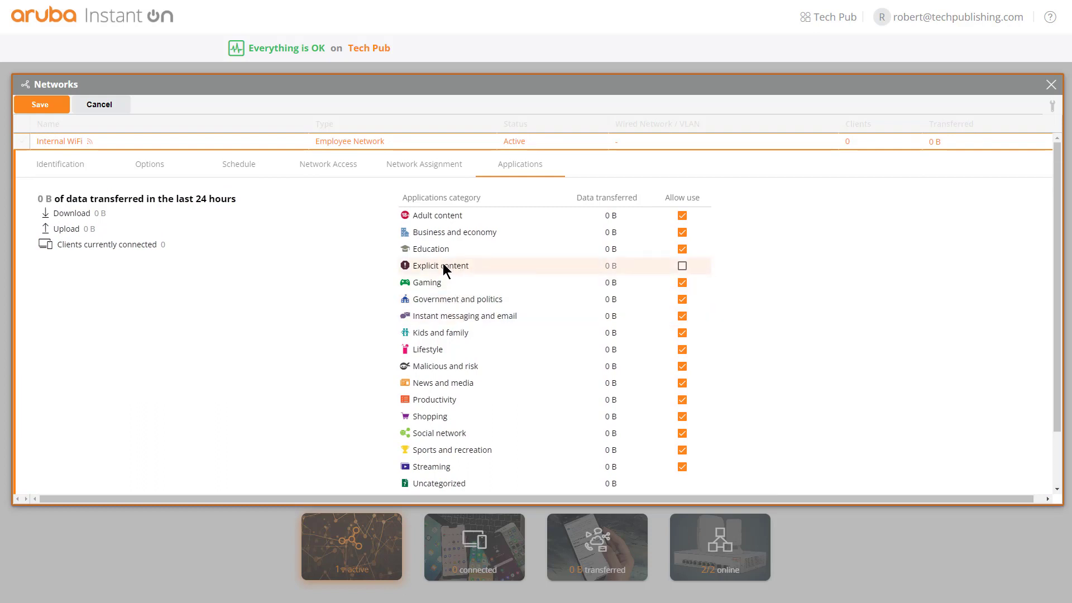
{"action": "mouse_move", "coordinate": [764, 277]}
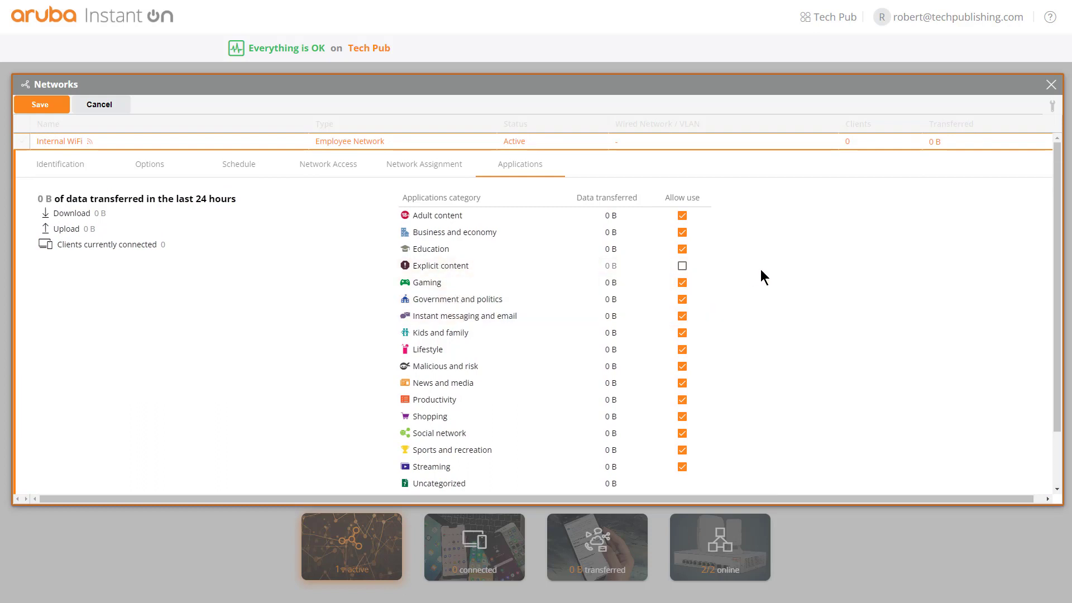
{"action": "mouse_move", "coordinate": [765, 285]}
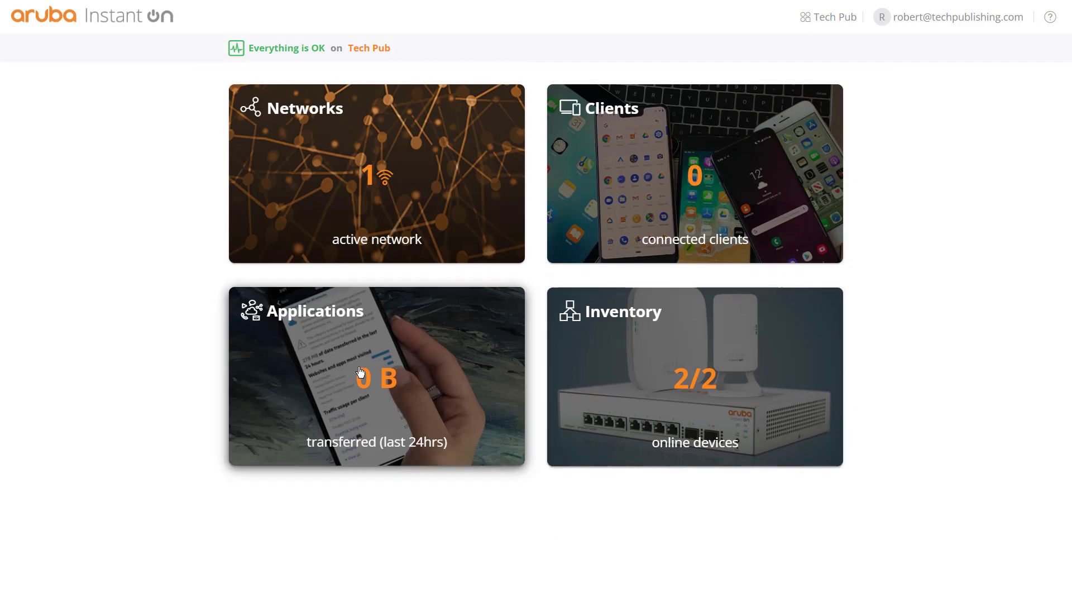
- Open the Applications tile and its per-category usage list, all at 0 B
{"action": "left_click", "coordinate": [376, 376]}
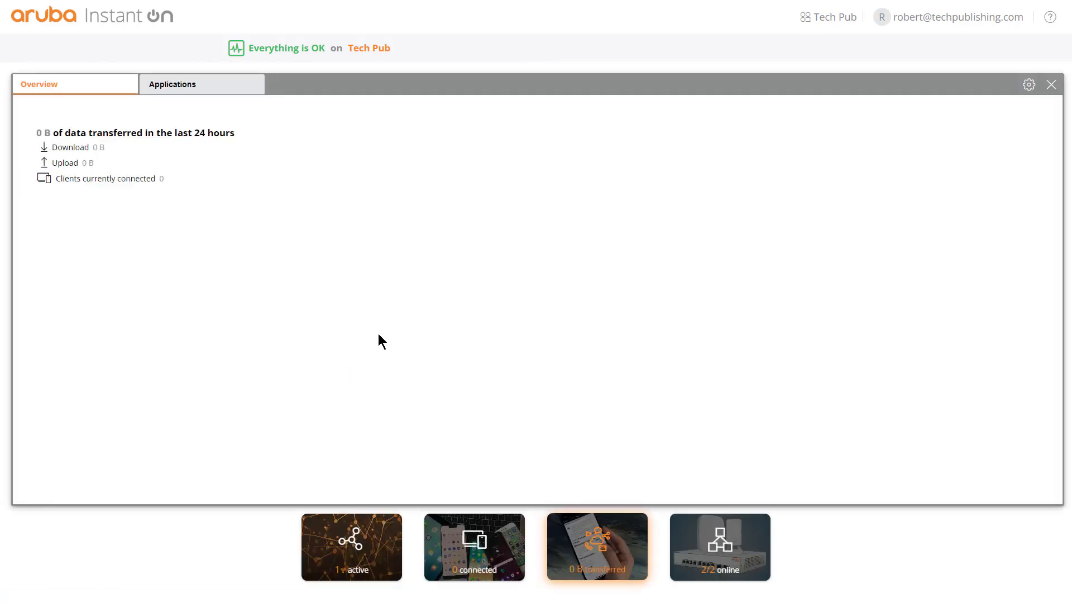
{"action": "mouse_move", "coordinate": [188, 84]}
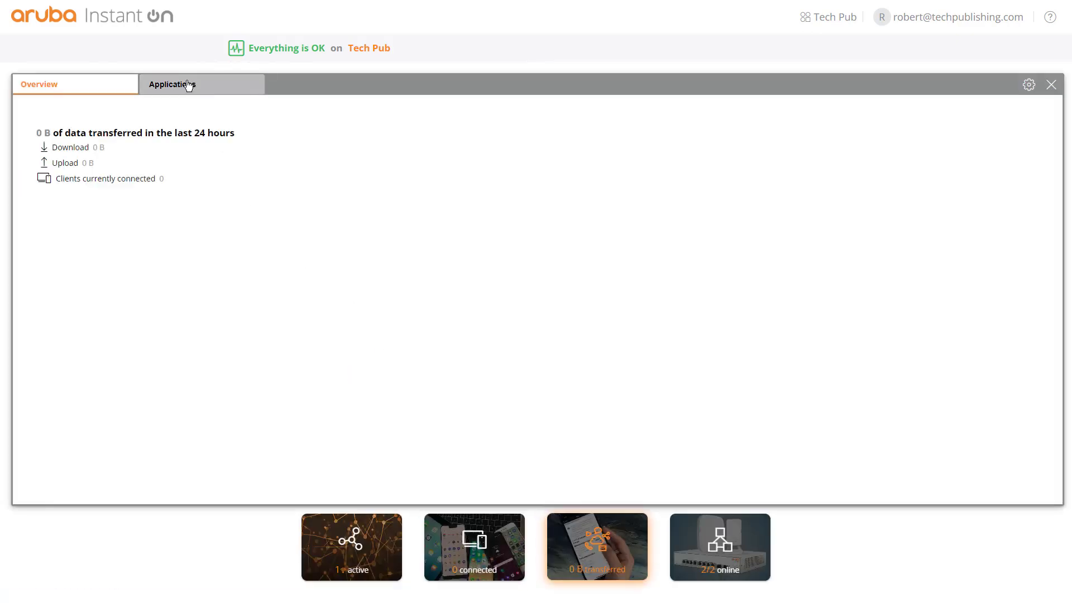
{"action": "left_click", "coordinate": [171, 83]}
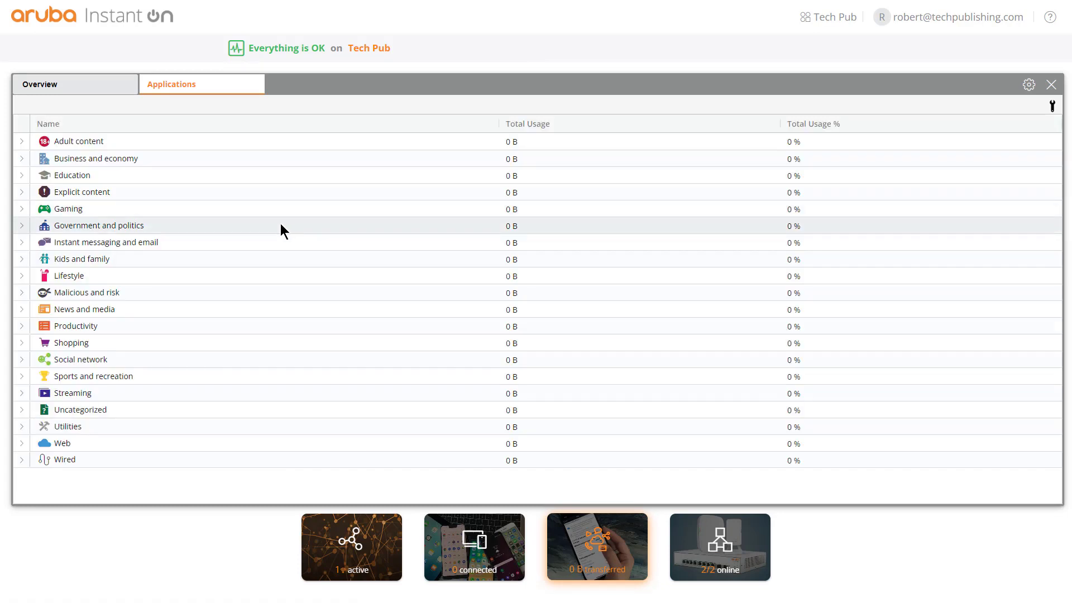
{"action": "mouse_move", "coordinate": [226, 275]}
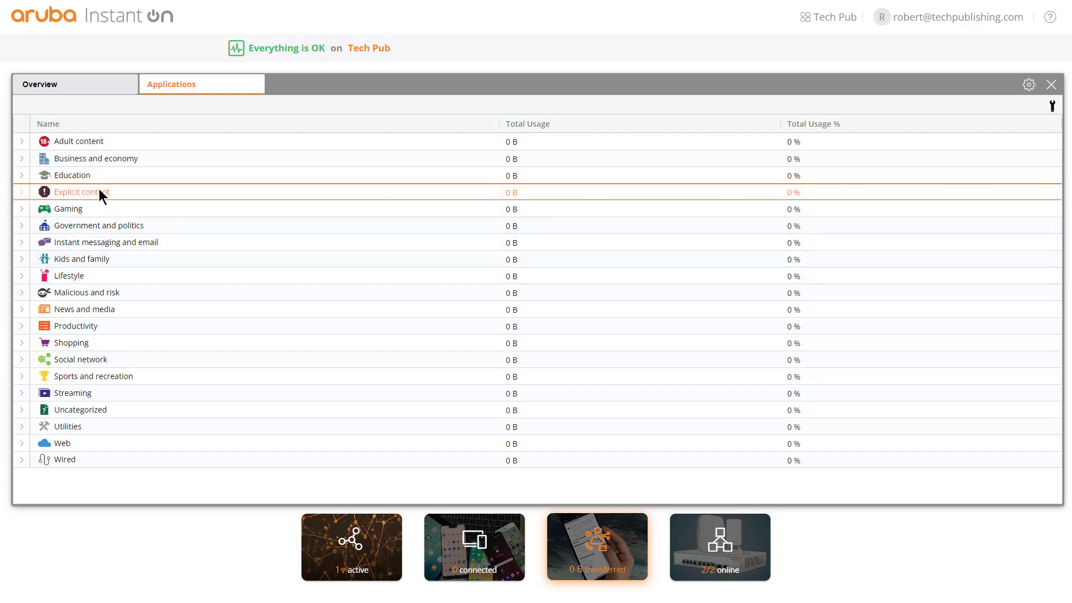
- Expand Explicit content to see its description and Internal WiFi activity
{"action": "left_click", "coordinate": [21, 192]}
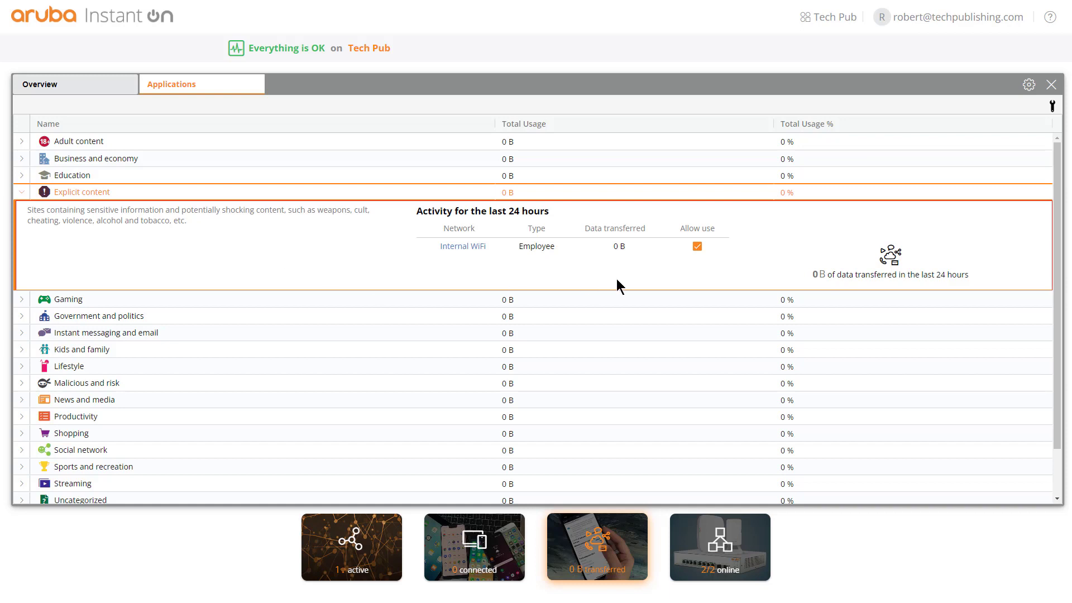
{"action": "mouse_move", "coordinate": [759, 251]}
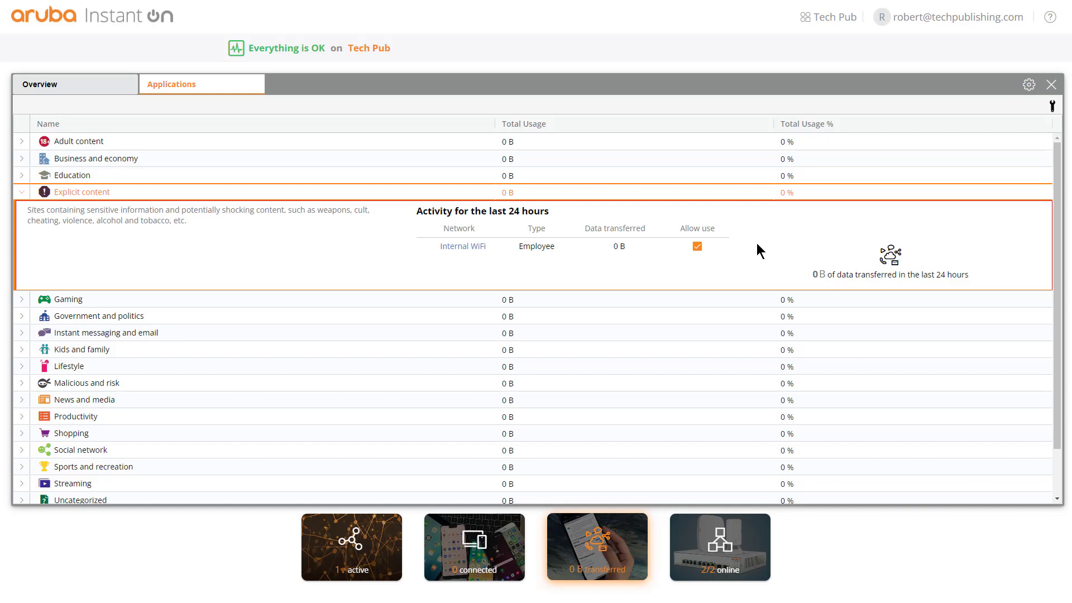
{"action": "mouse_move", "coordinate": [762, 262]}
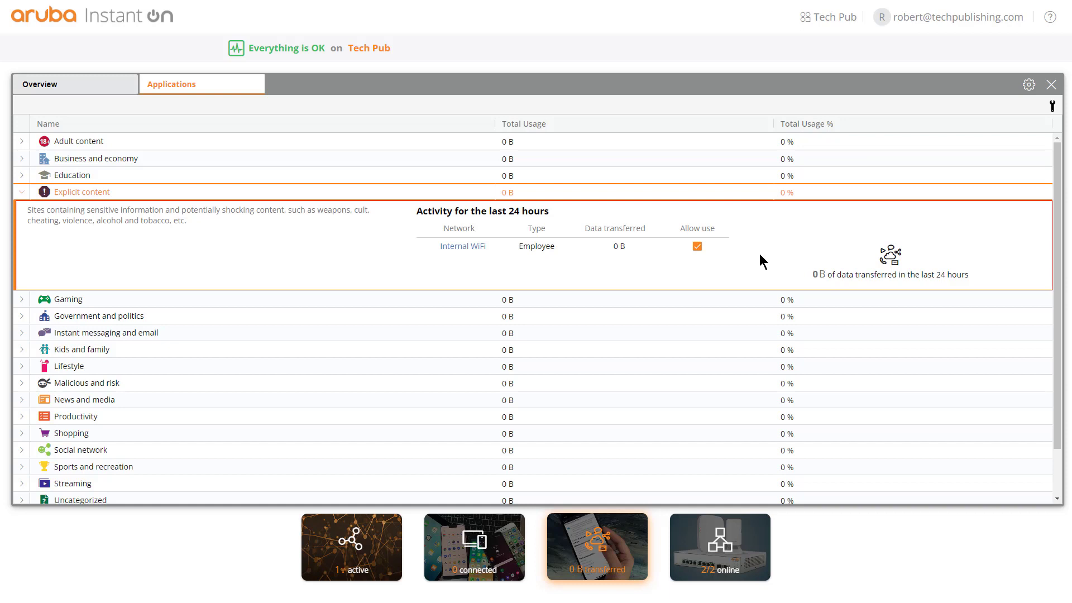
{"action": "mouse_move", "coordinate": [754, 277]}
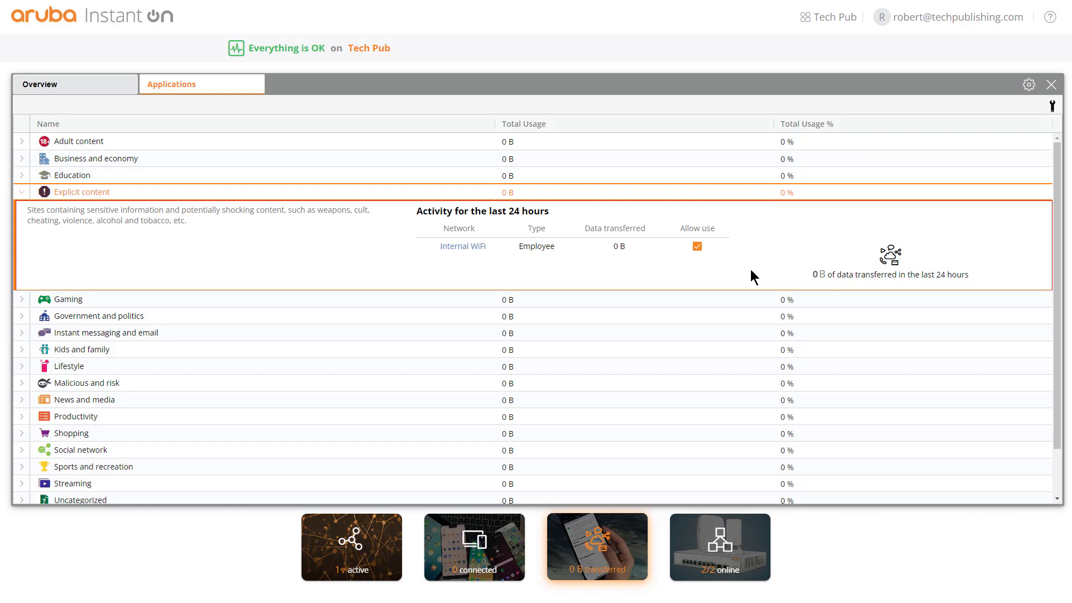
- Disallow Social network use on Internal WiFi from its expanded entry
{"action": "scroll", "scroll_direction": "down", "scroll_amount": 3}
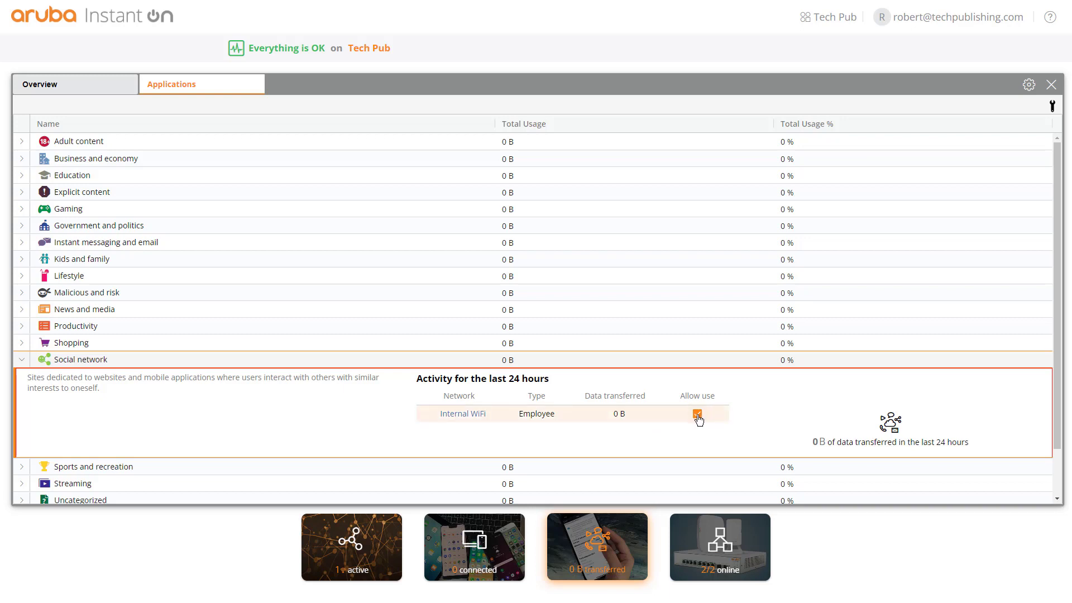
{"action": "left_click", "coordinate": [697, 413]}
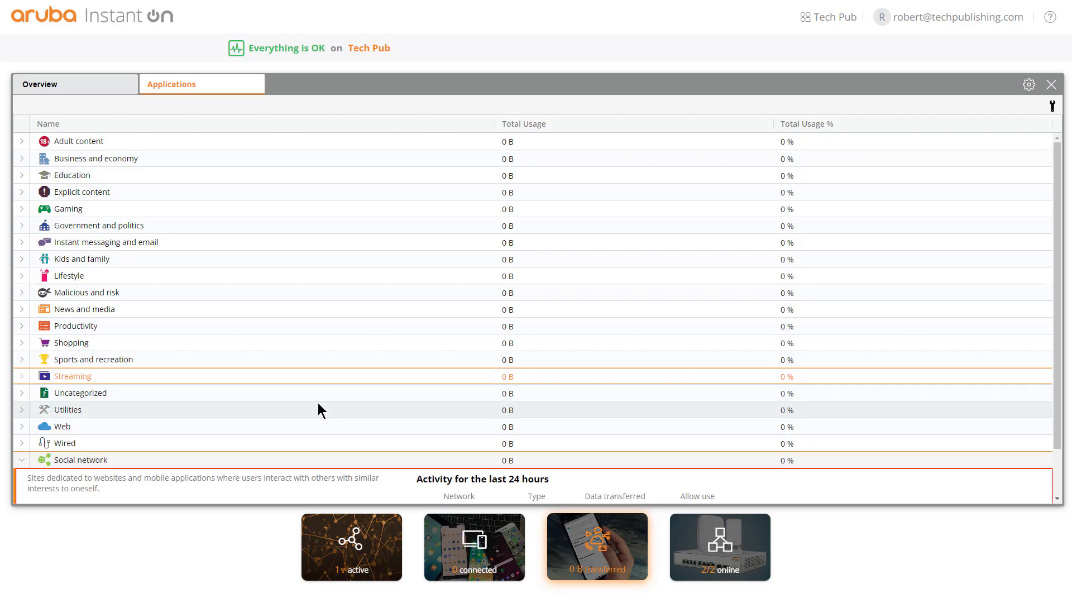
- Collapse the Social network details back into the category list
{"action": "scroll", "scroll_direction": "down", "scroll_amount": 3}
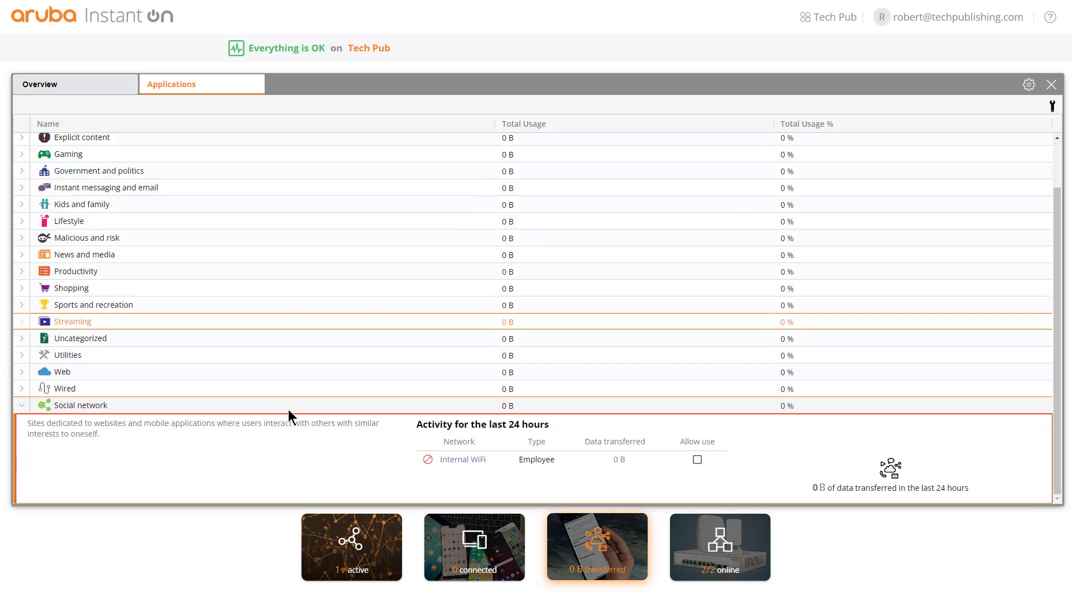
{"action": "mouse_move", "coordinate": [210, 464]}
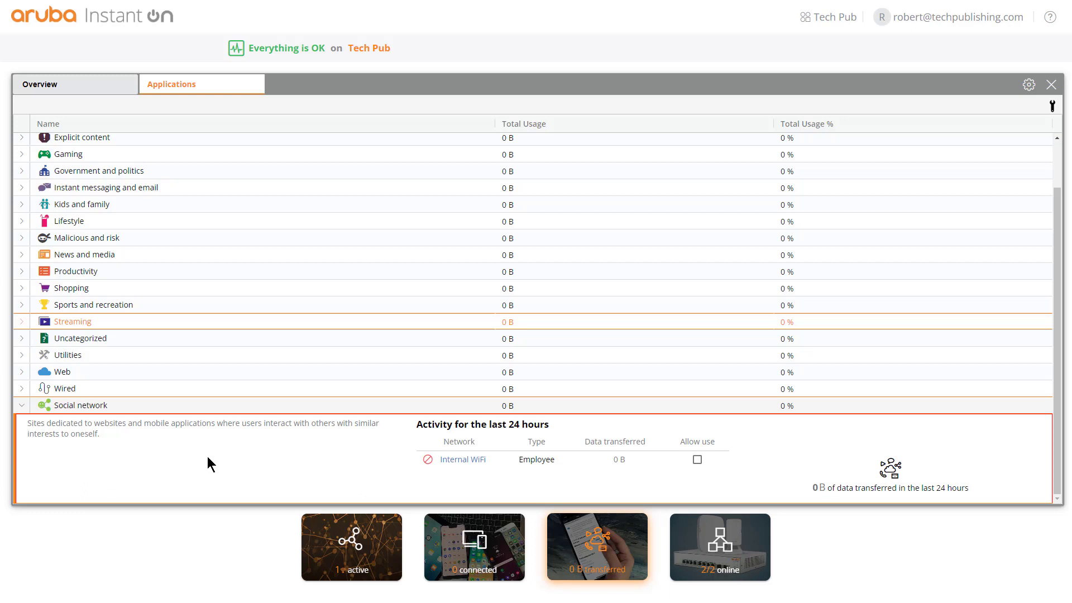
{"action": "left_click", "coordinate": [21, 405]}
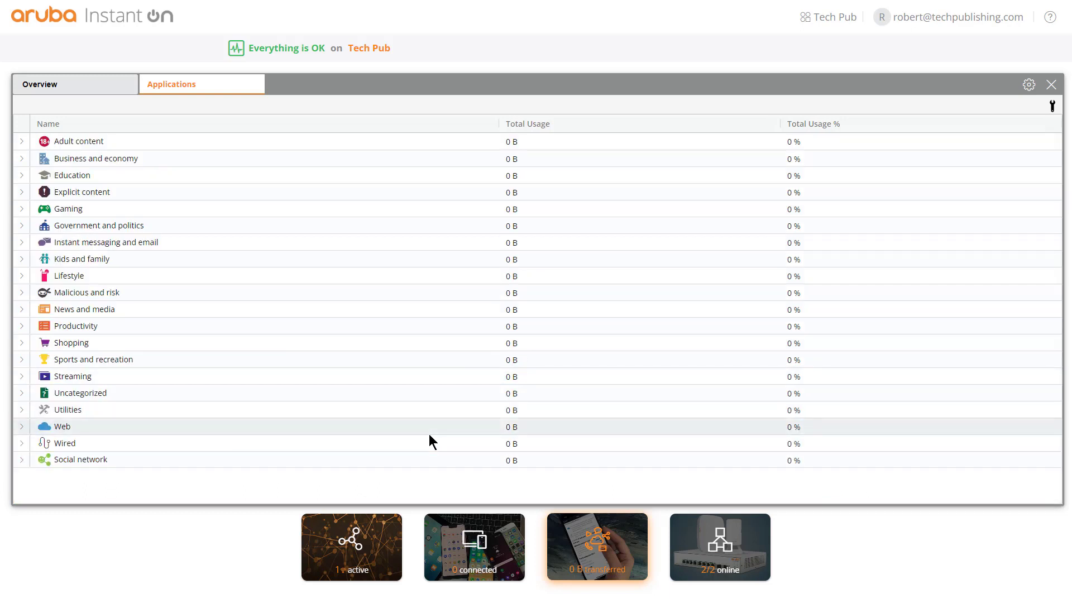